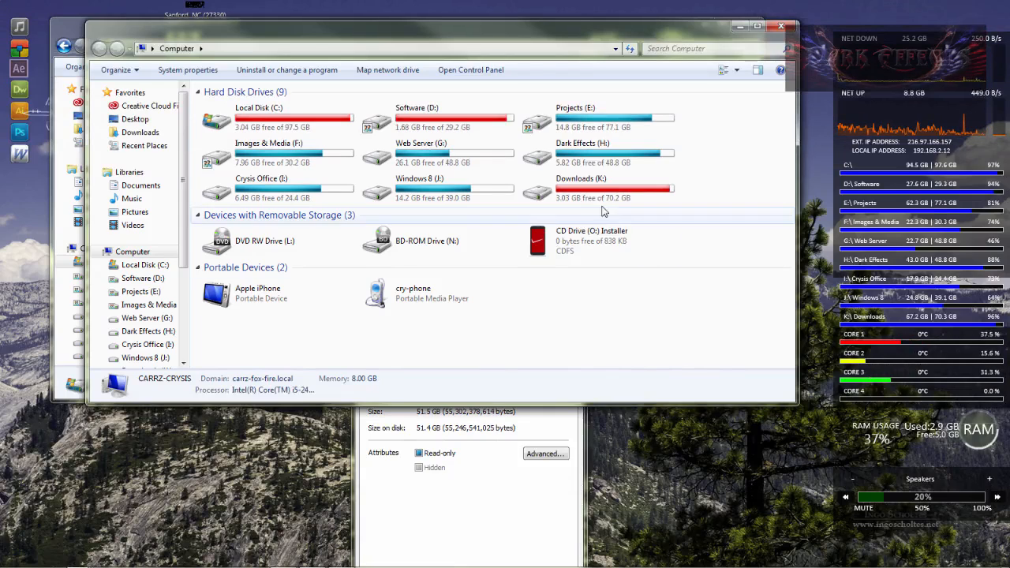
- Reach System Protection settings and select Local Disk (C:) (System) among the available drives
click(597, 188)
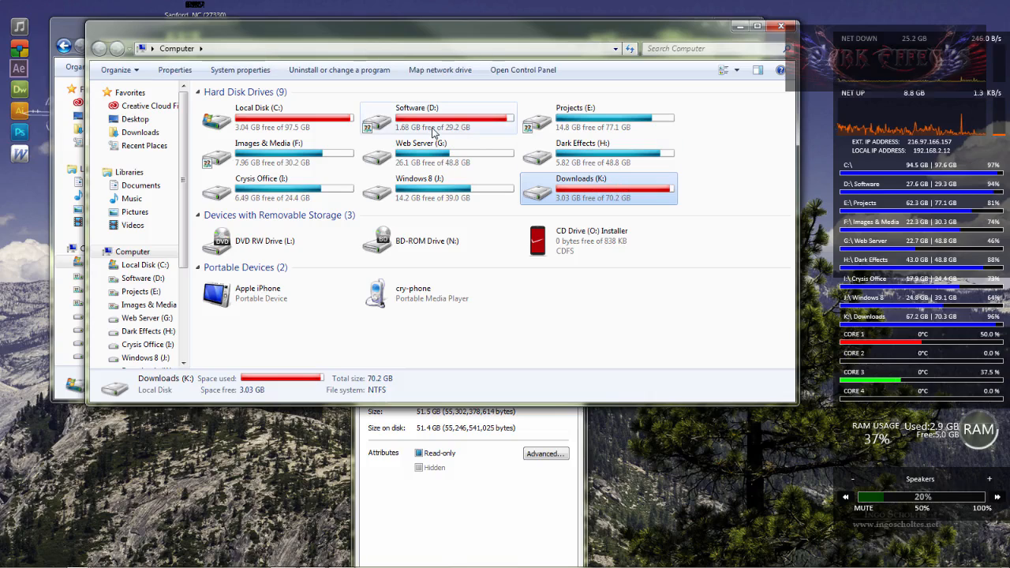
click(434, 119)
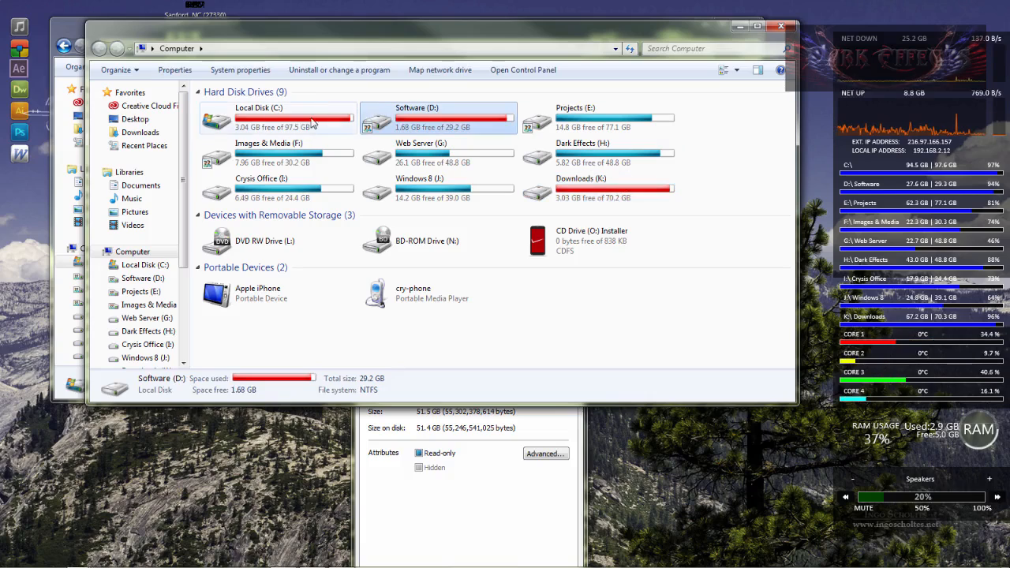
mouse_move(247, 139)
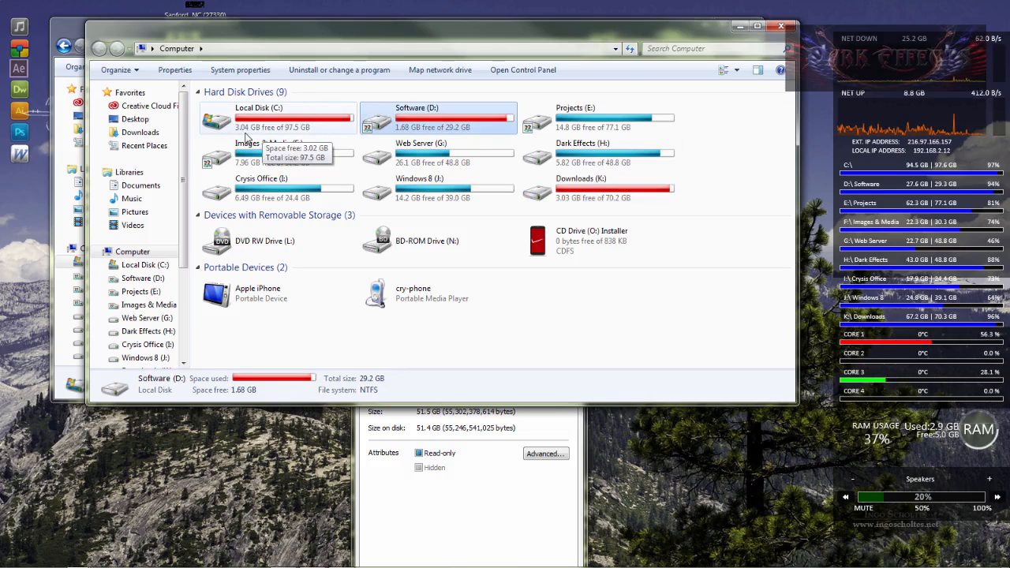
mouse_move(293, 138)
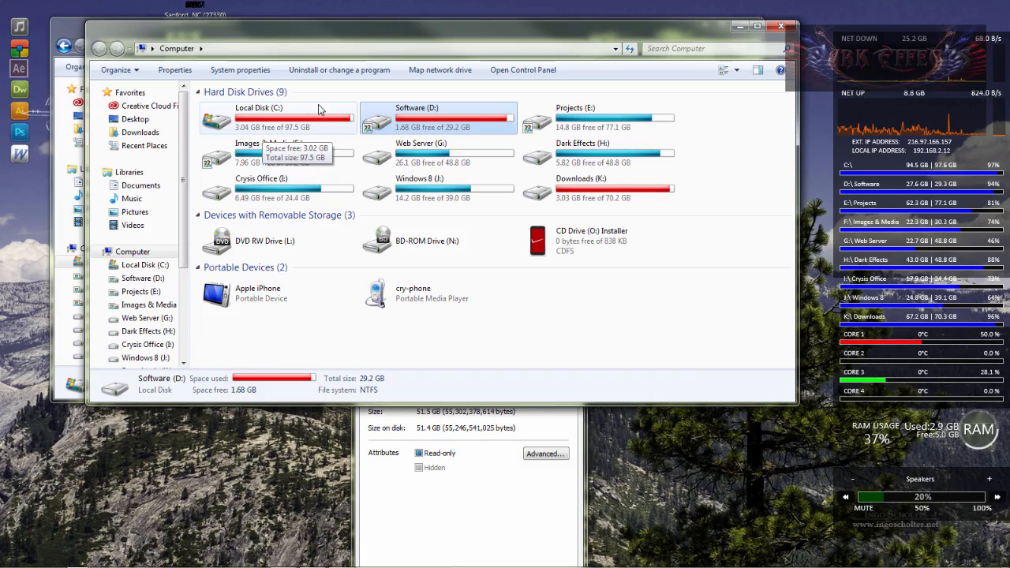
mouse_move(690, 131)
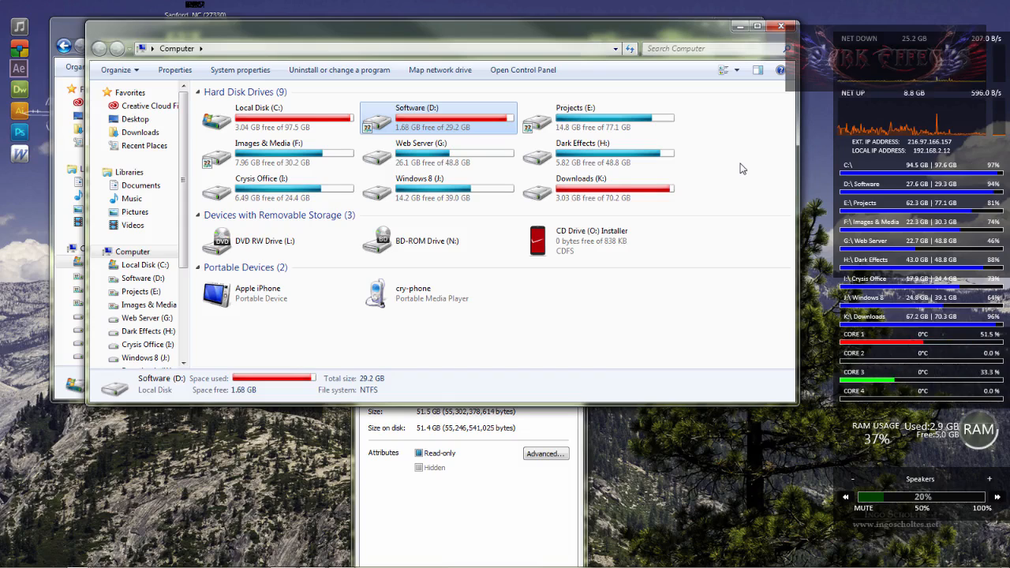
mouse_move(735, 172)
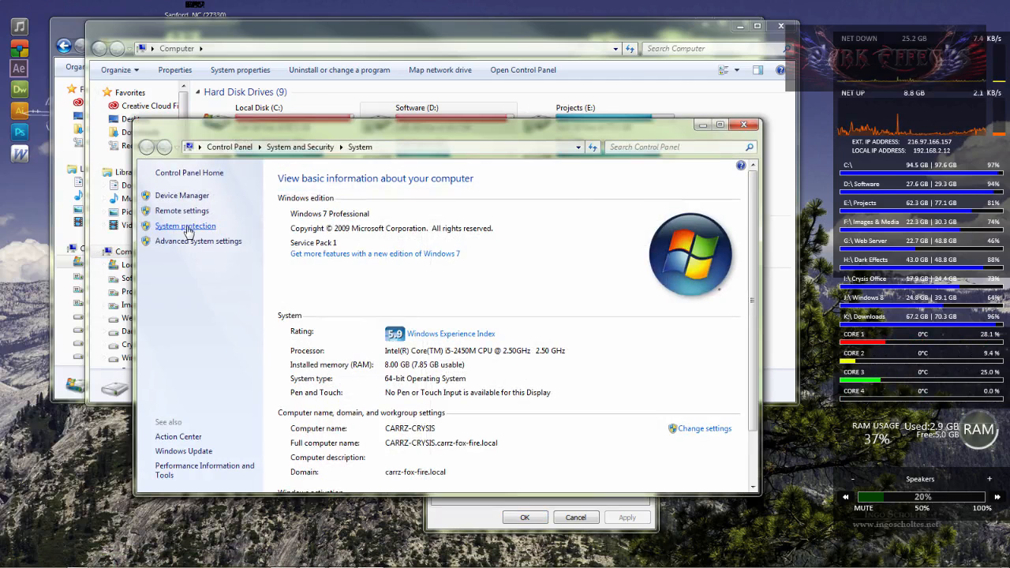
click(186, 226)
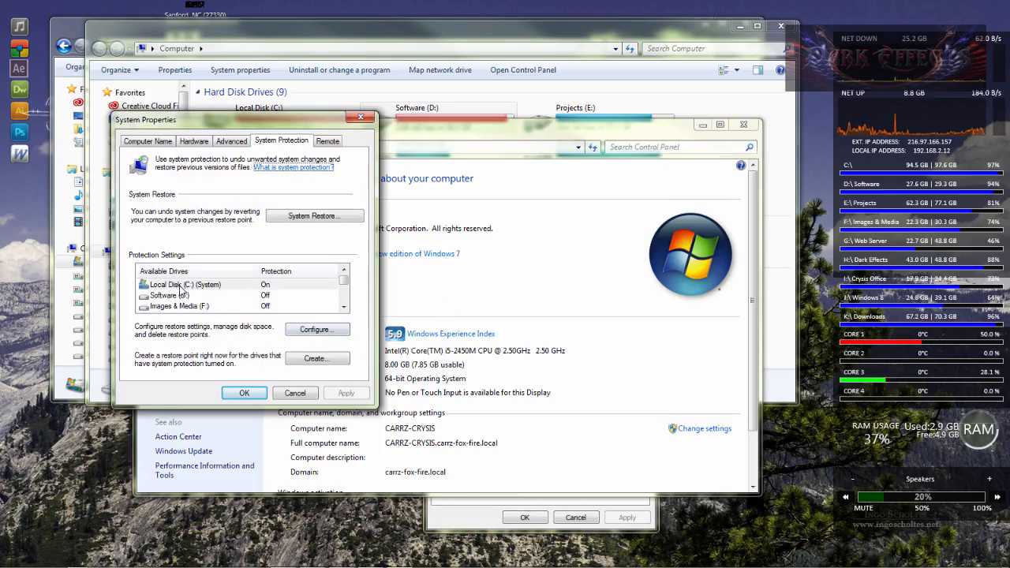
click(185, 284)
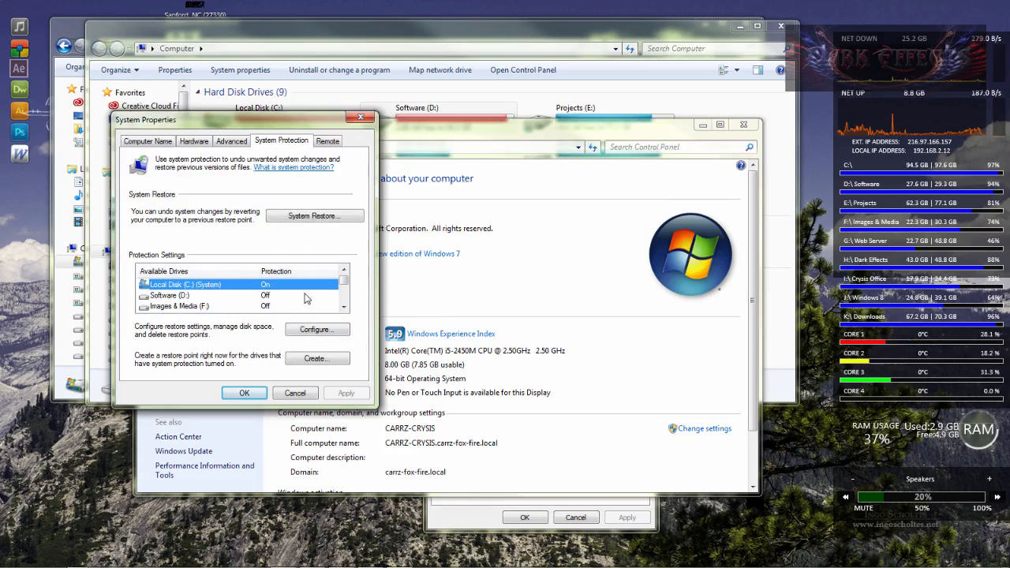
- Configure Local Disk (C:) protection, lowering Max Usage from 50% to 10% (9.76 GB)
click(317, 329)
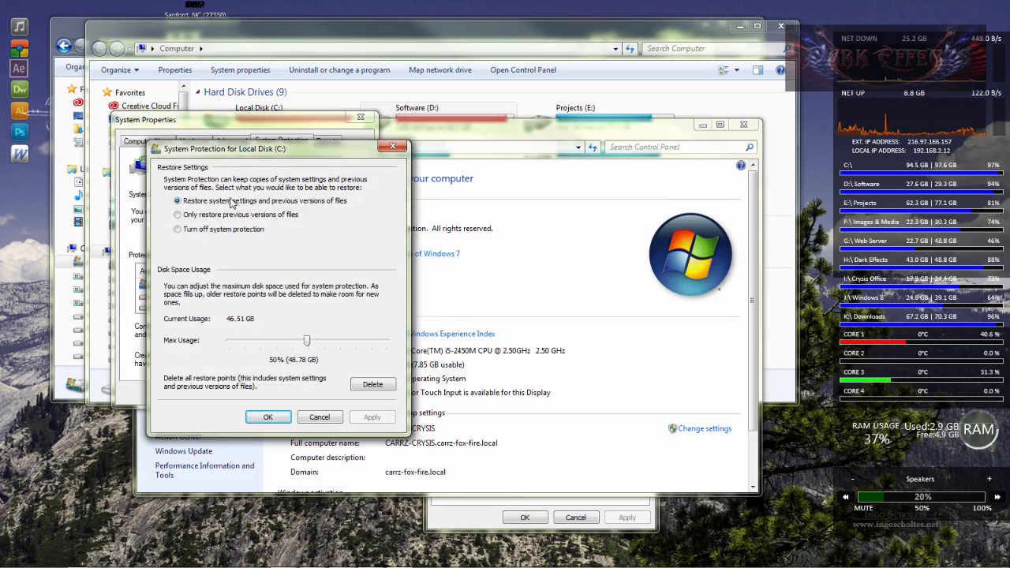
mouse_move(358, 238)
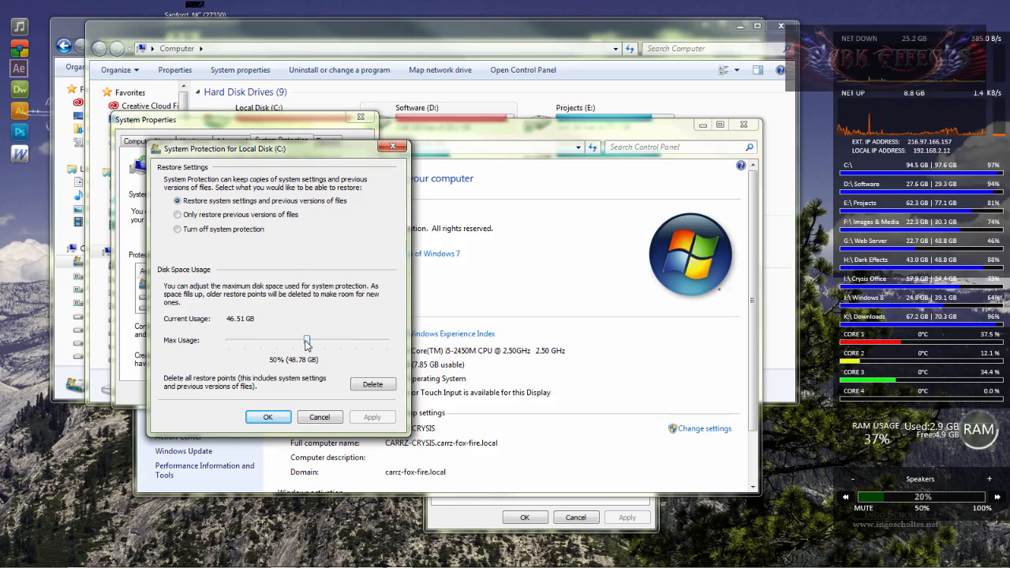
drag(306, 341, 256, 341)
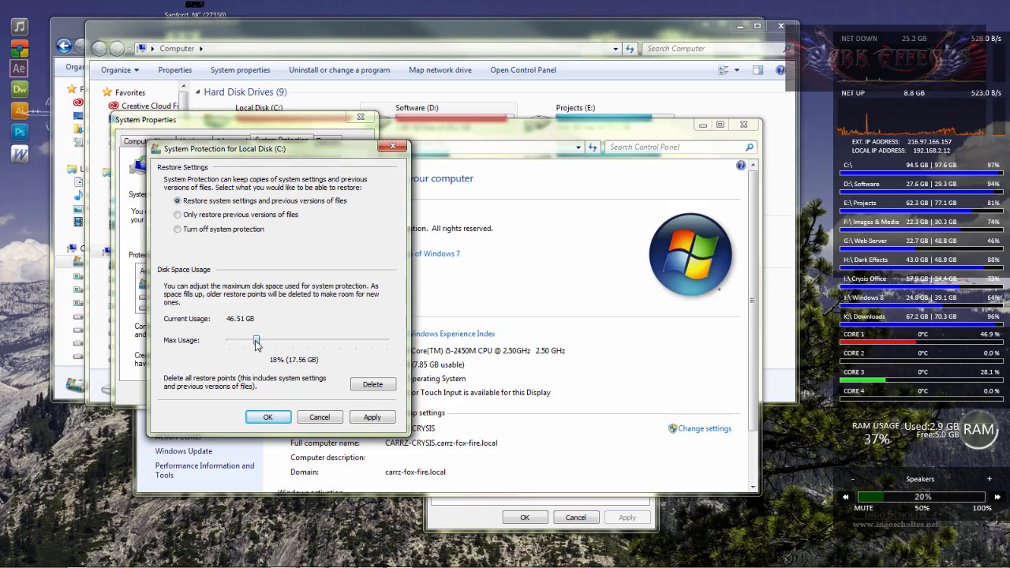
drag(256, 341, 243, 341)
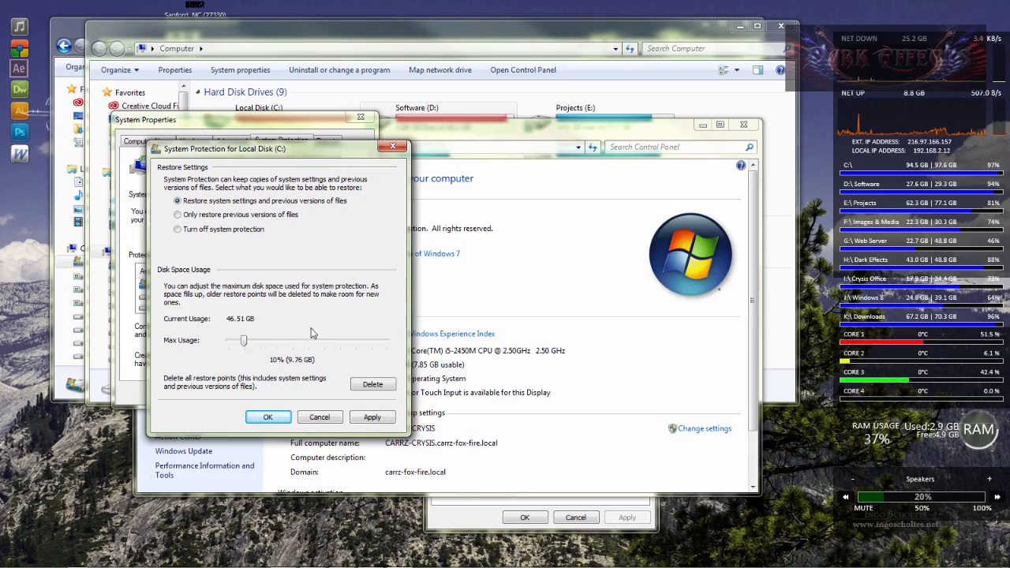
mouse_move(323, 319)
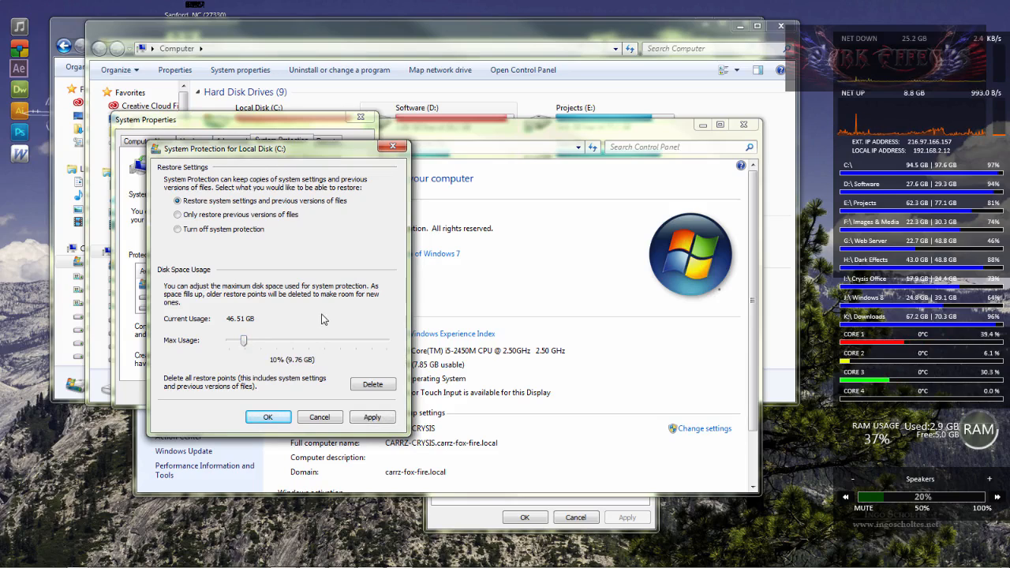
mouse_move(320, 324)
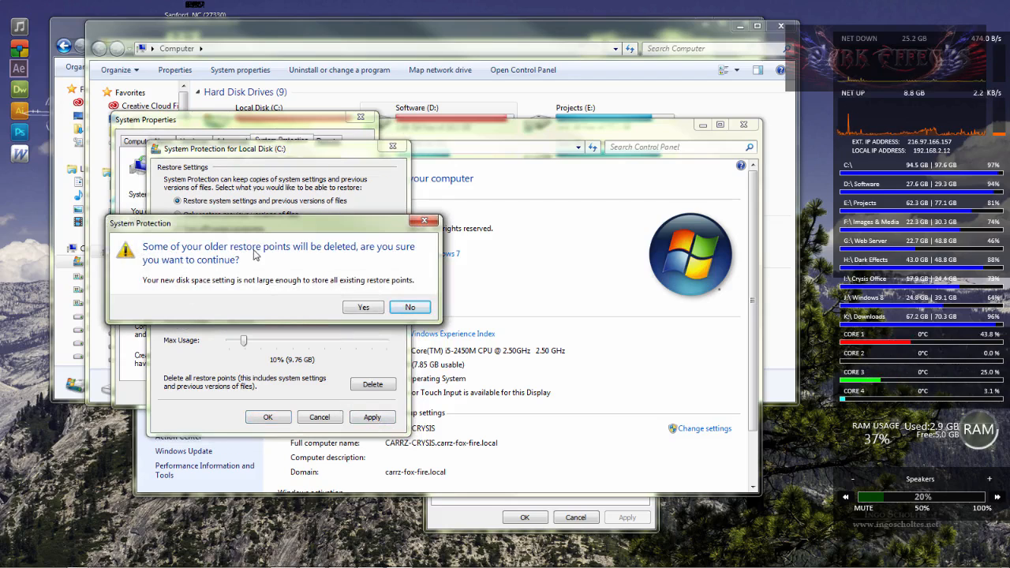
mouse_move(410, 254)
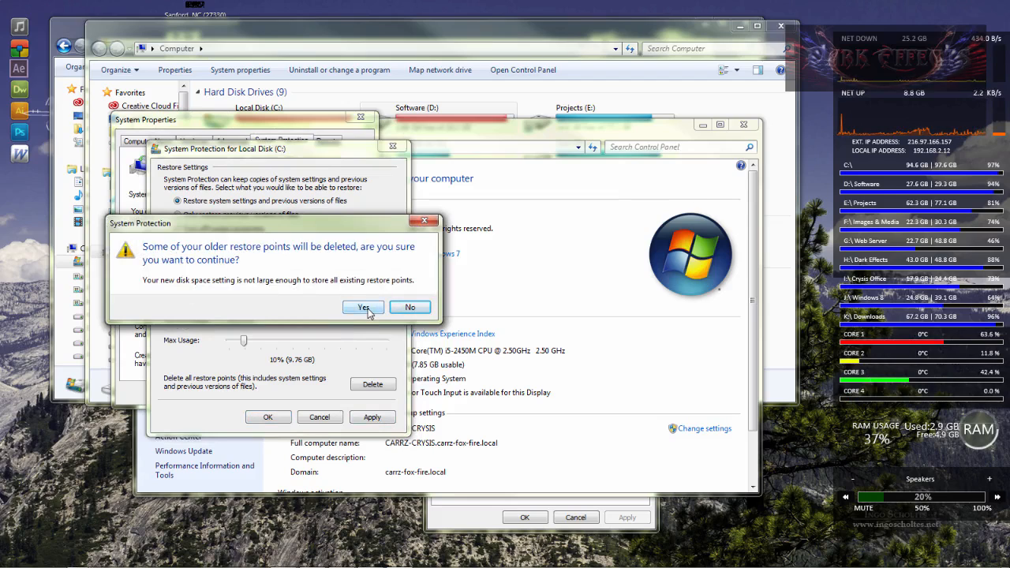
- Accept deleting older restore points, confirm the C: settings and close System Properties
click(362, 307)
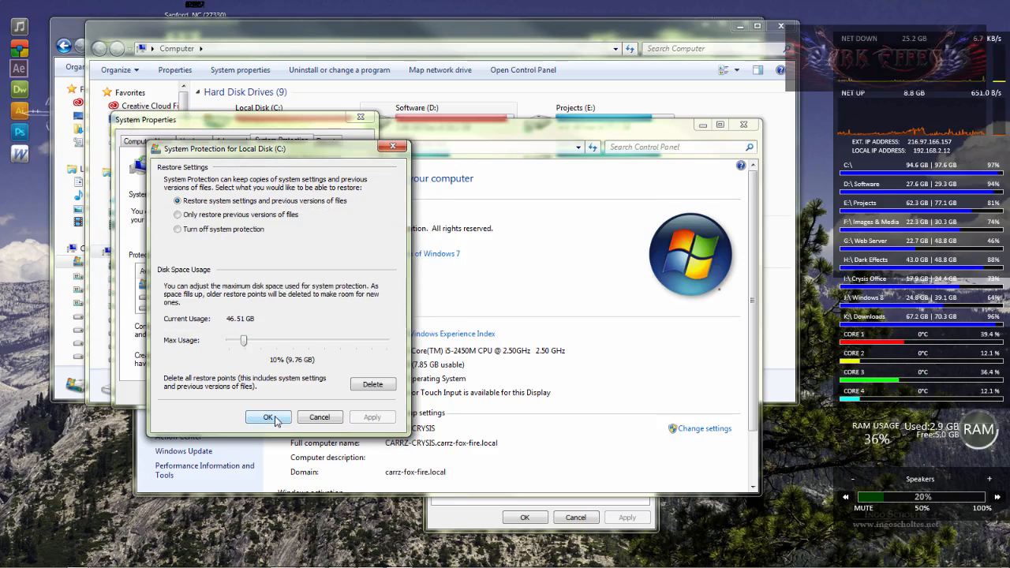
click(268, 417)
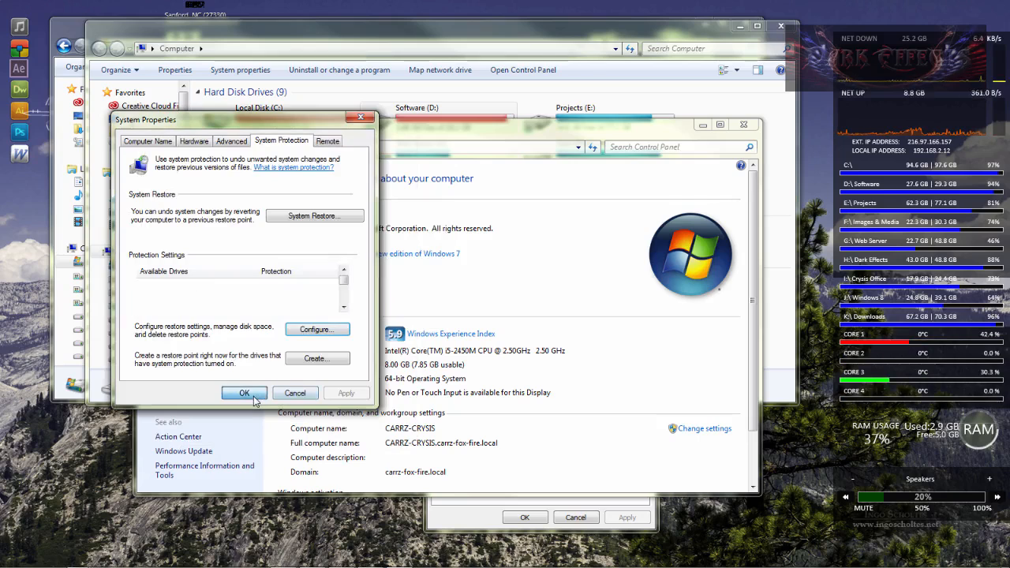
click(243, 392)
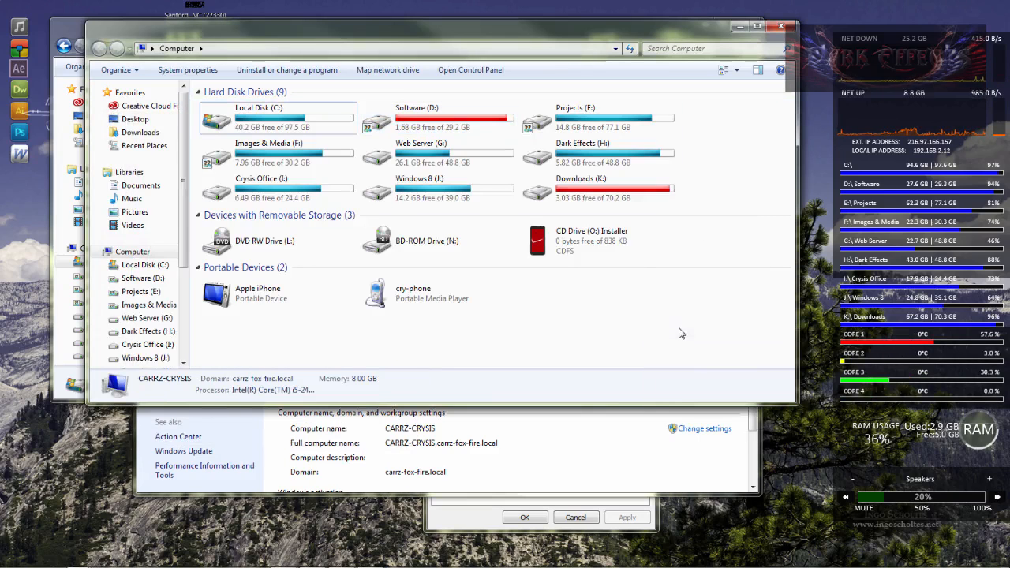
mouse_move(280, 128)
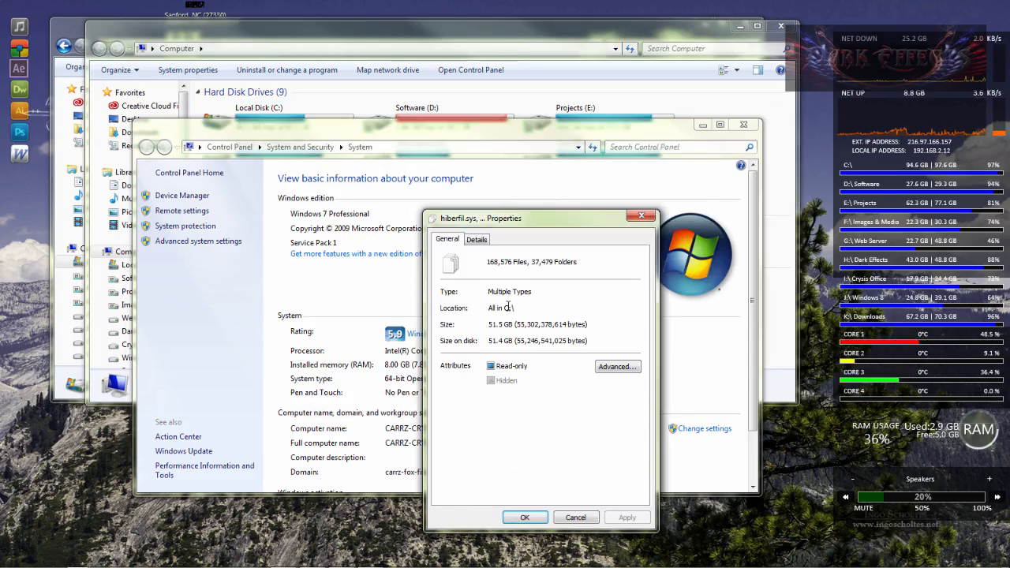
mouse_move(527, 336)
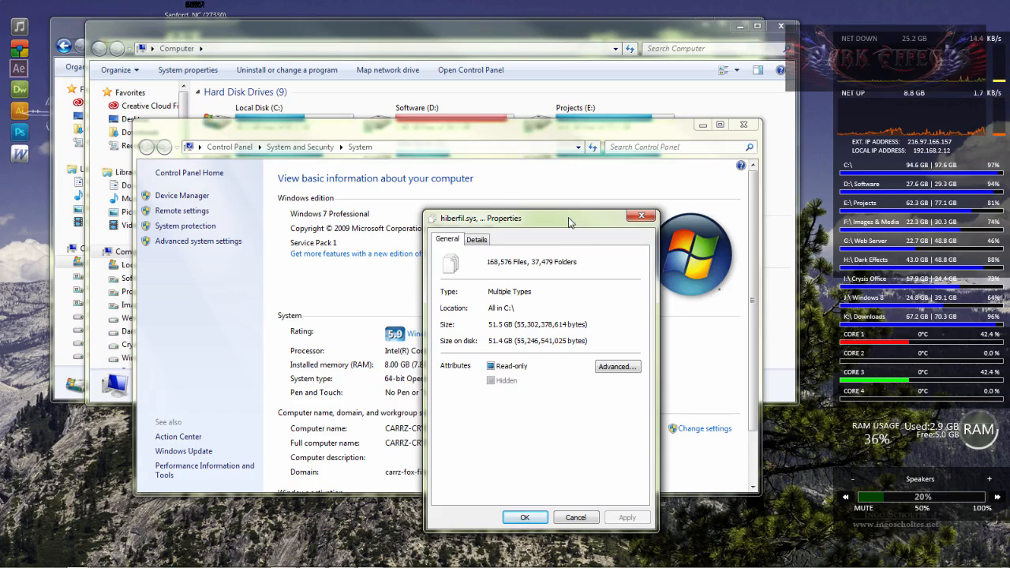
- Move the hiberfil.sys Properties window slightly down and to the right
drag(569, 218, 580, 244)
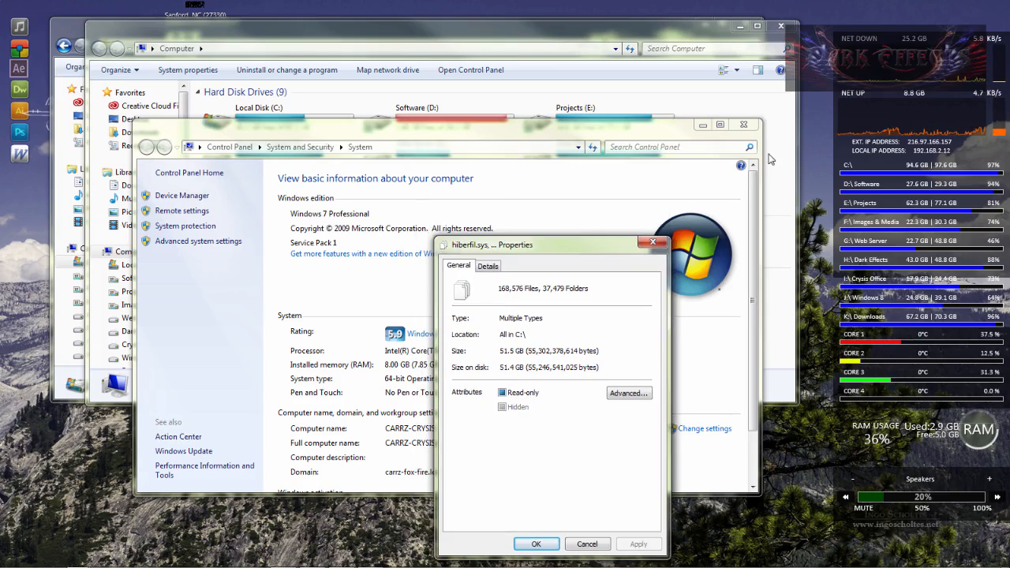